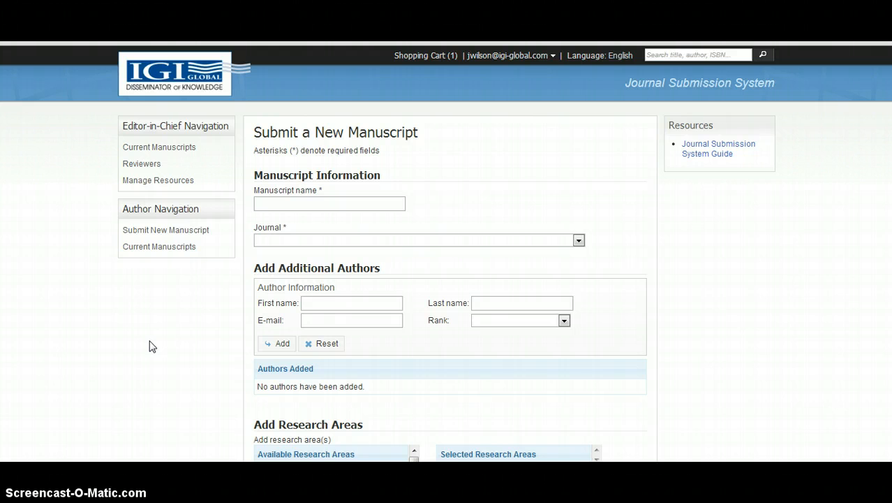
# Step: Enter 'Journal Tutorial Manuscript' in the Manuscript name field
pyautogui.click(329, 203)
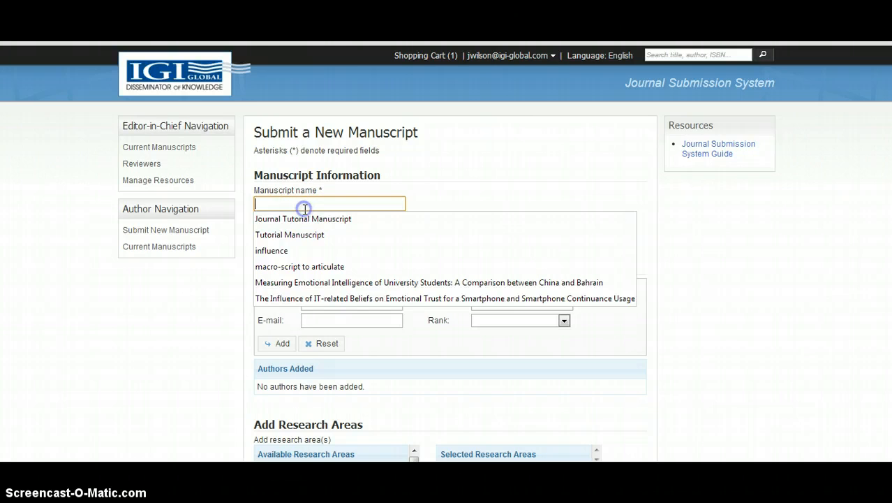
pyautogui.write('Journal T')
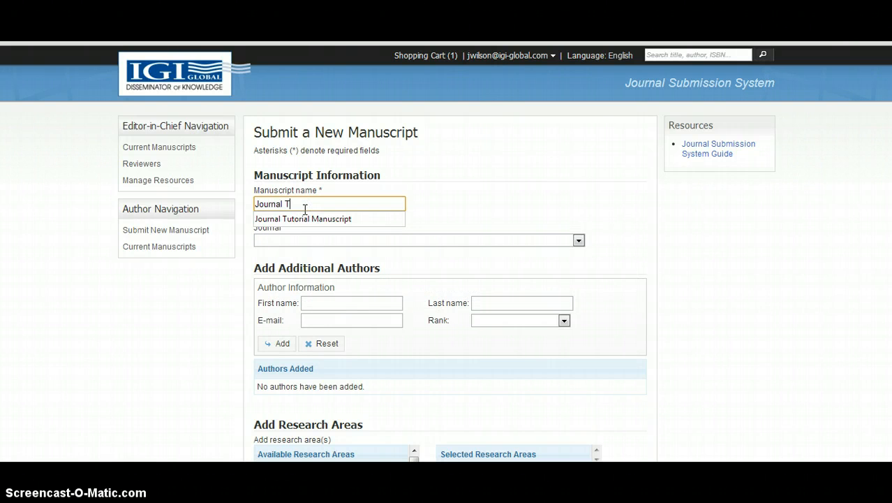
pyautogui.write('utorial Manuscript')
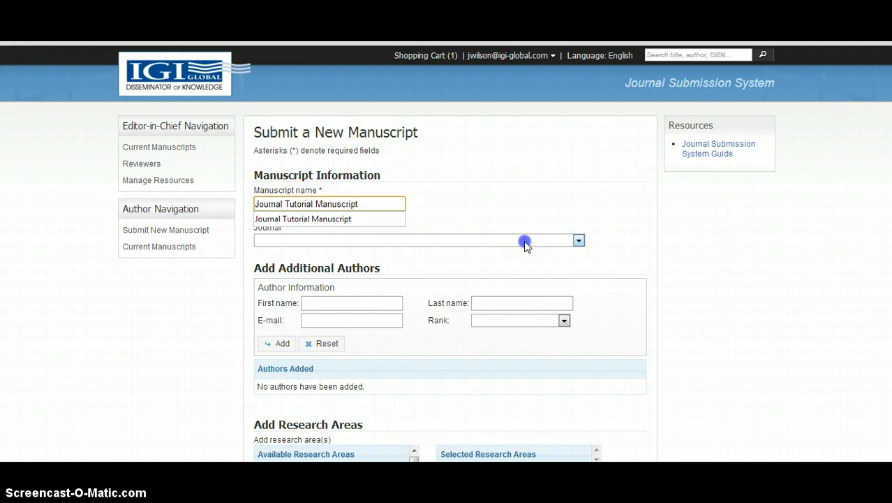
# Step: Choose Journal of Cases on Information Technology (JCIT) and set submission type to Research Article
pyautogui.click(578, 240)
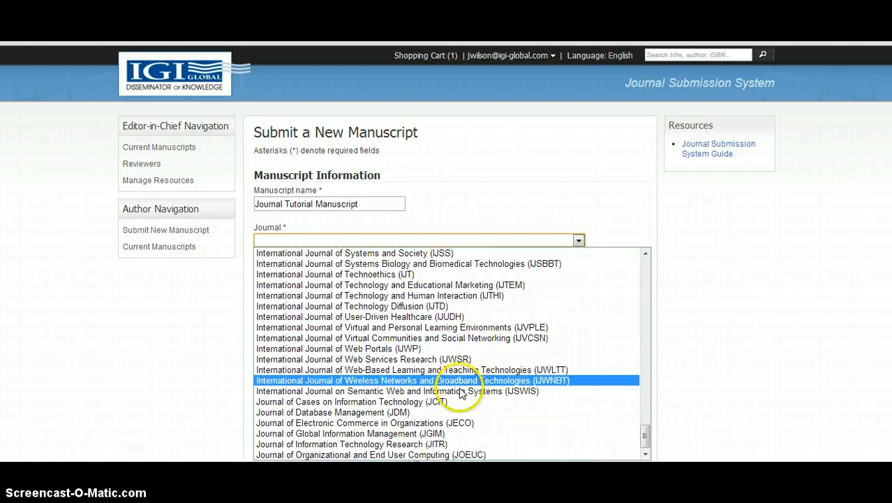
pyautogui.click(347, 401)
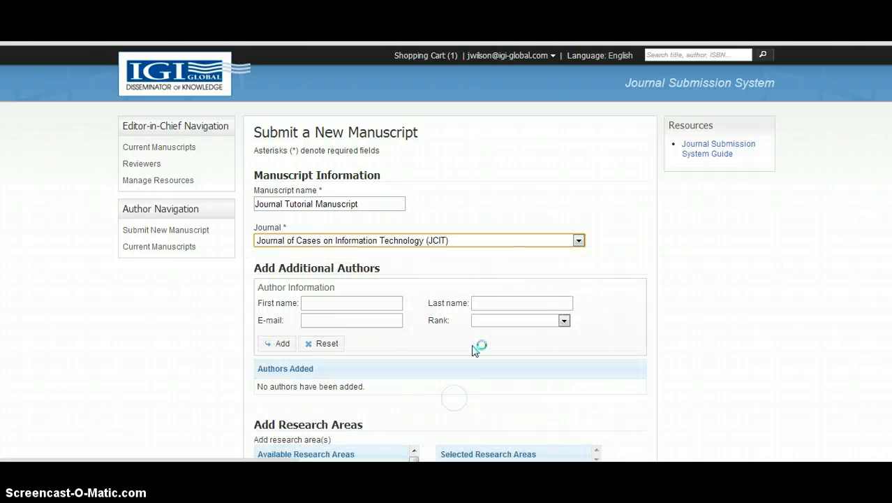
pyautogui.click(578, 240)
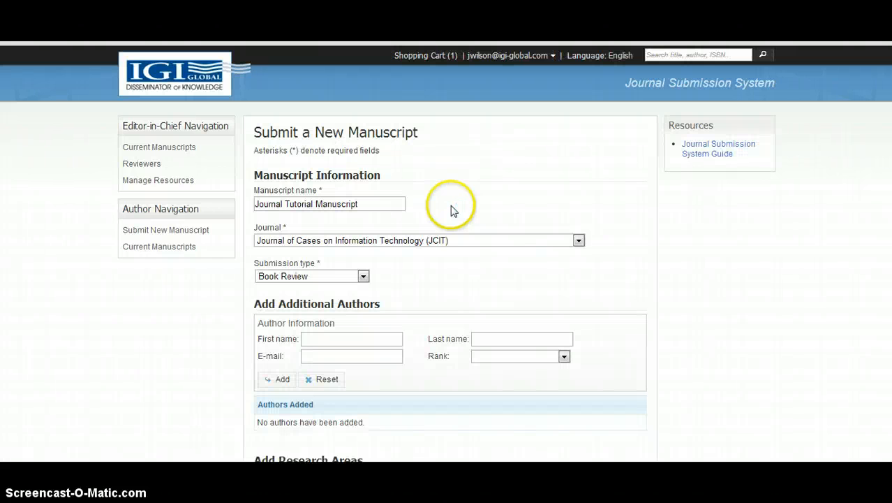
pyautogui.moveTo(331, 283)
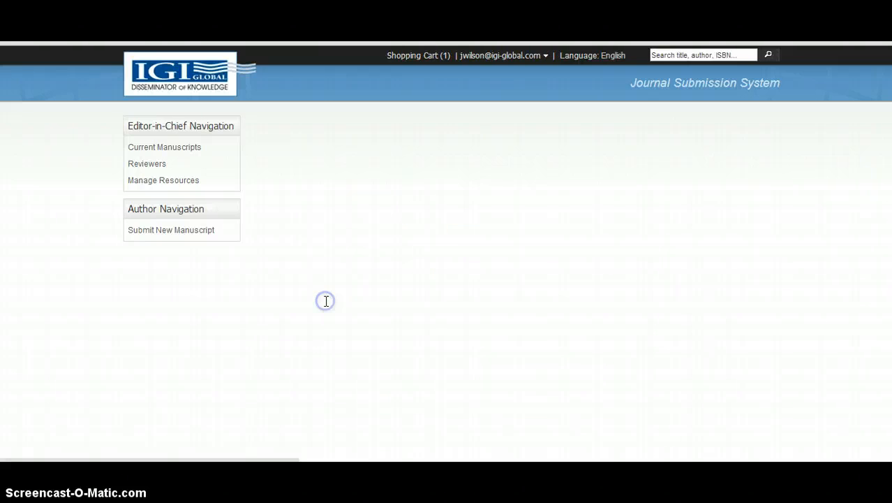
pyautogui.click(170, 229)
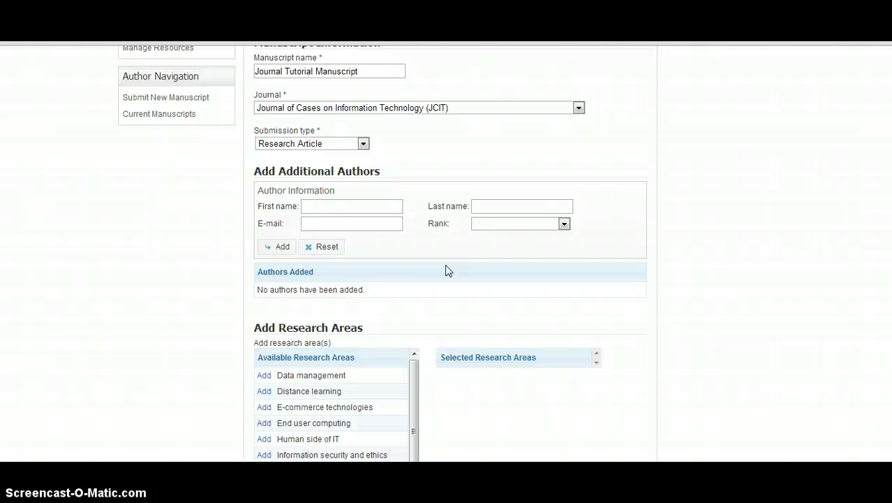
pyautogui.click(352, 206)
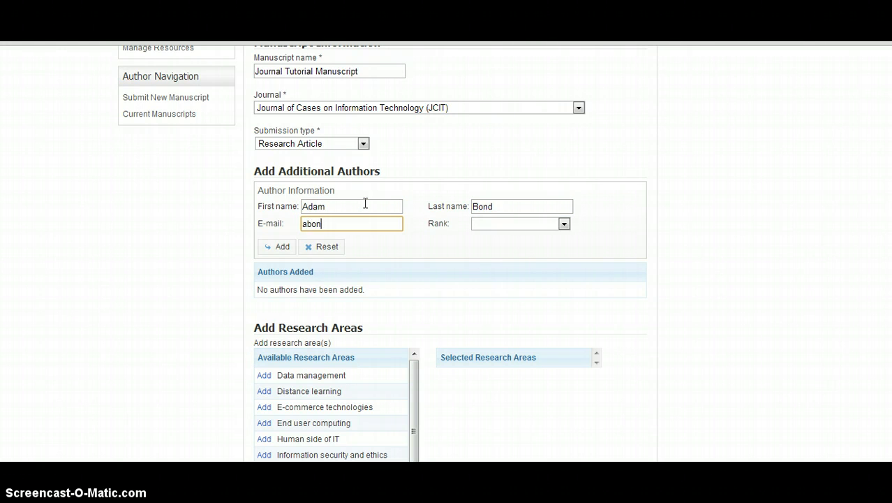
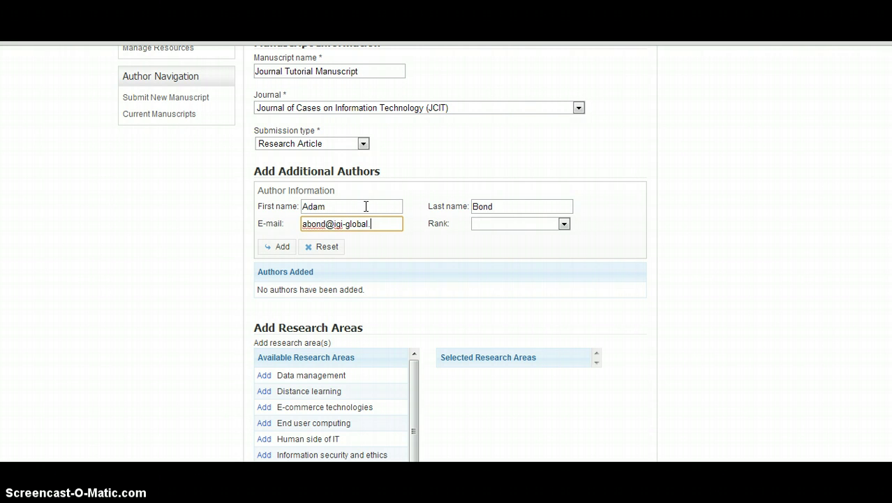
pyautogui.click(563, 223)
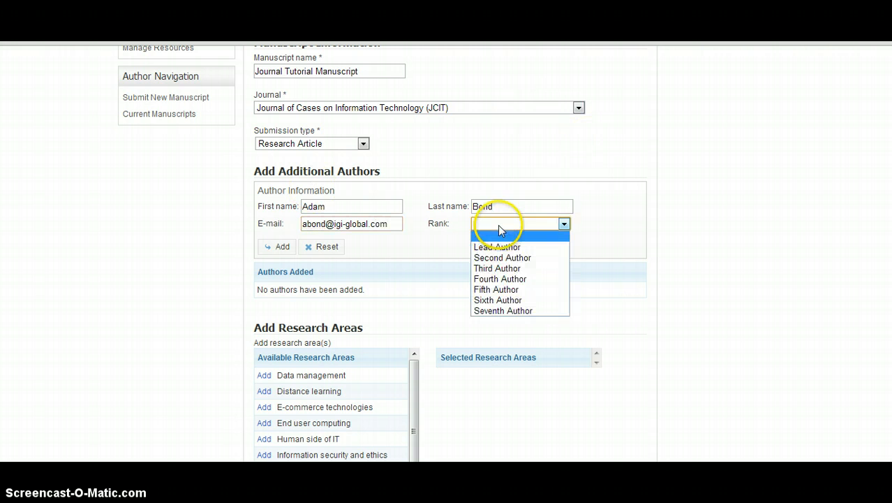
pyautogui.click(502, 257)
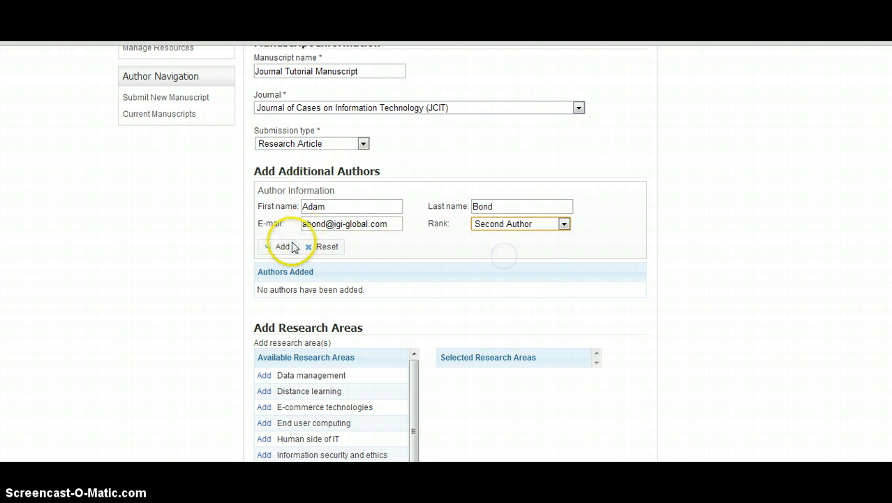
pyautogui.click(278, 246)
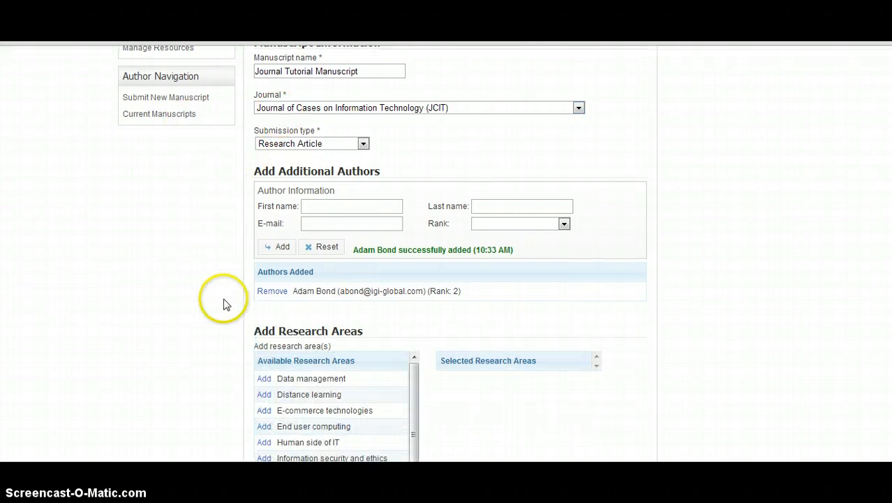
# Step: Scroll to Add Research Areas to add Distance learning and Multimedia in education
pyautogui.scroll(-3)
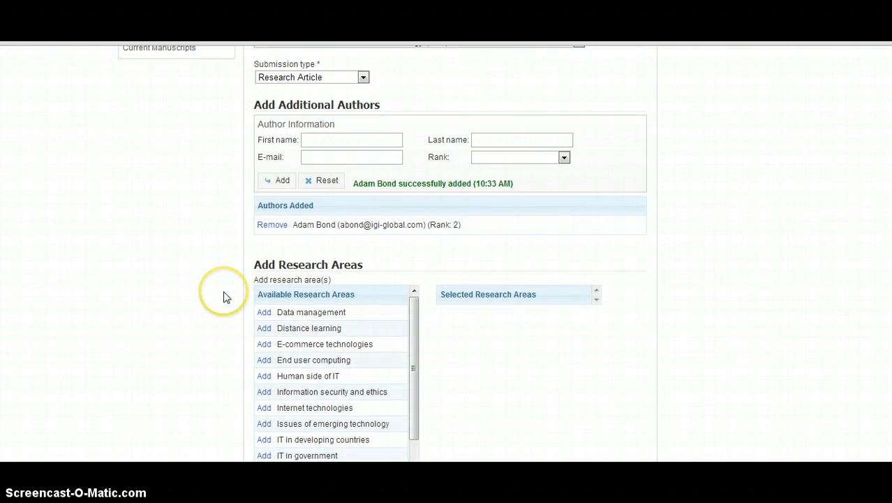
pyautogui.scroll(-3)
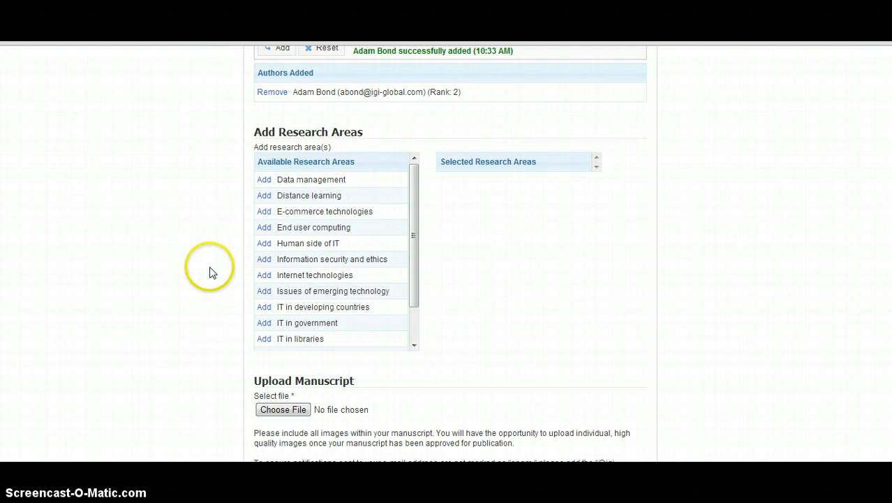
pyautogui.scroll(3)
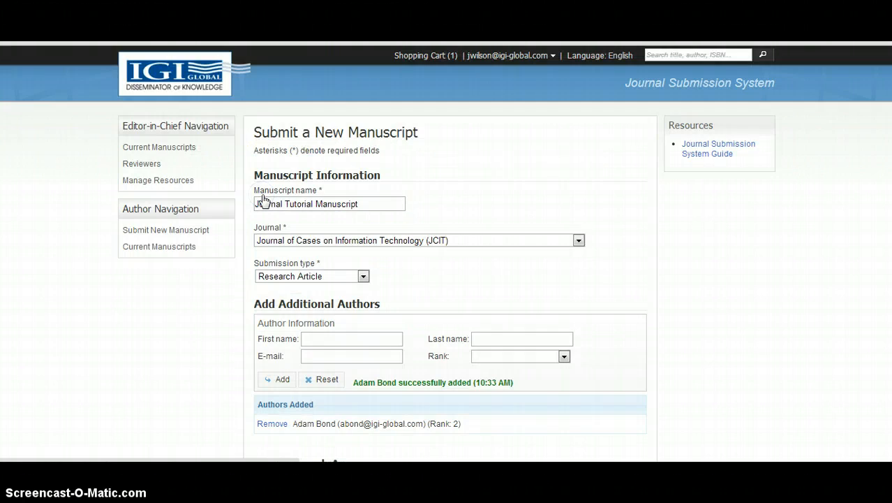
pyautogui.scroll(-3)
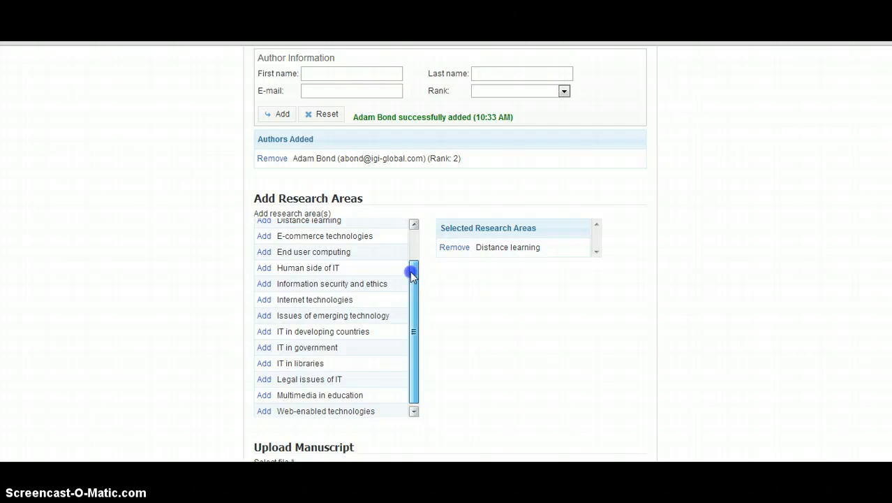
pyautogui.scroll(3)
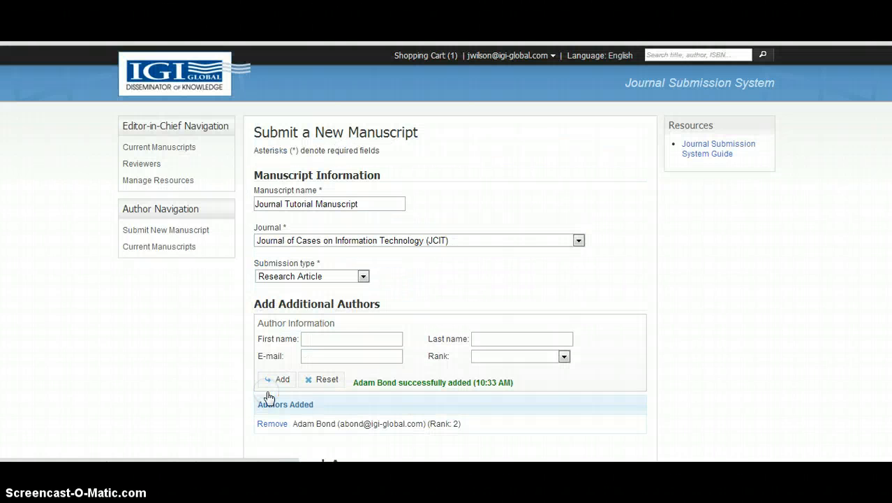
pyautogui.scroll(-3)
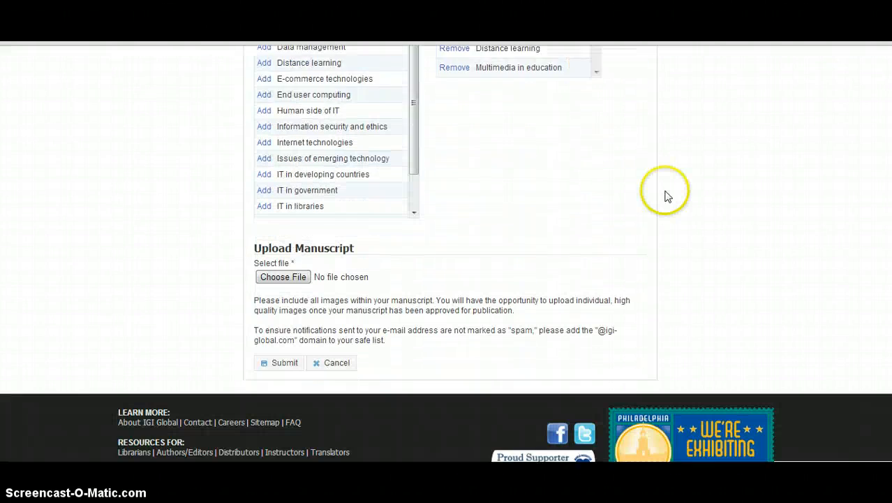
pyautogui.scroll(-3)
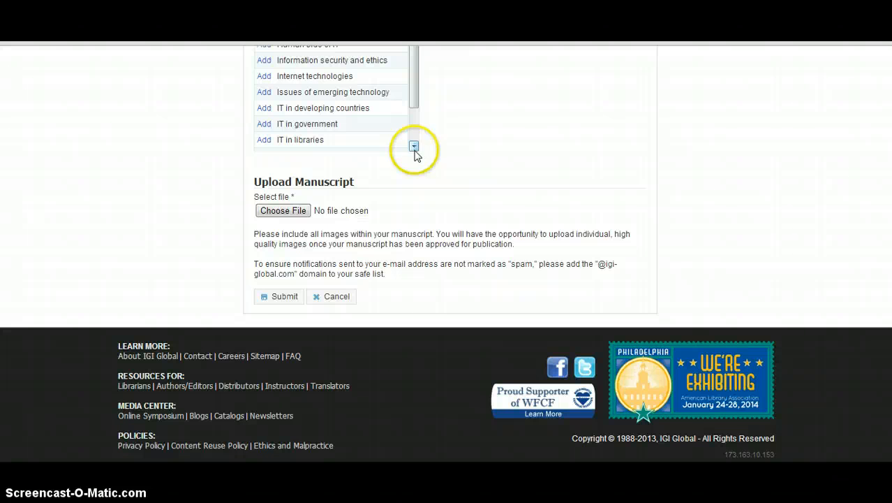
# Step: Upload Test 13-0000.docx as the manuscript file and submit the completed form
pyautogui.click(282, 210)
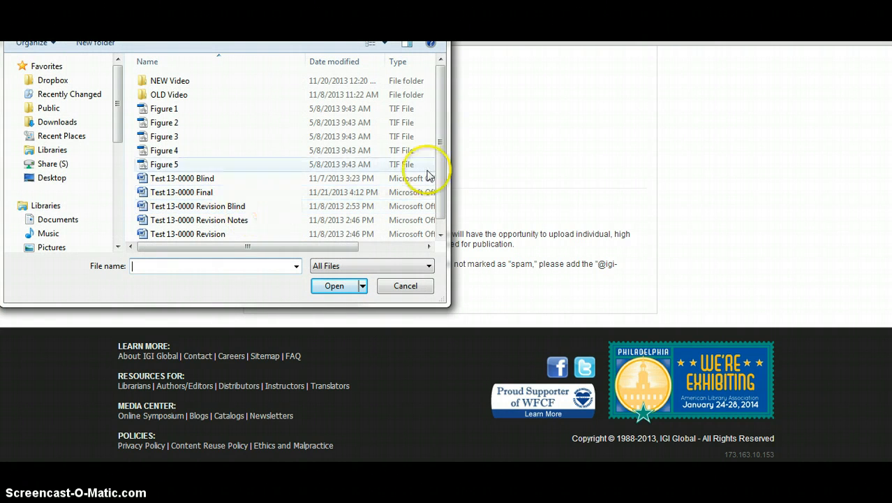
pyautogui.scroll(-3)
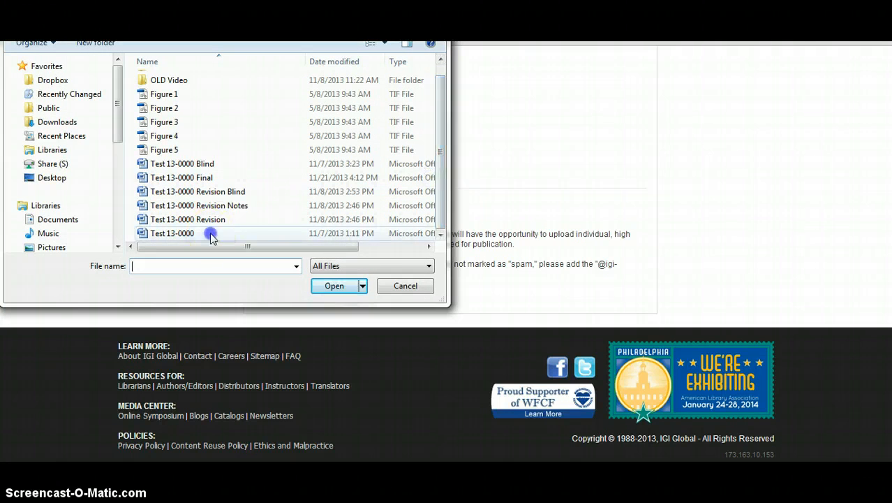
pyautogui.click(334, 286)
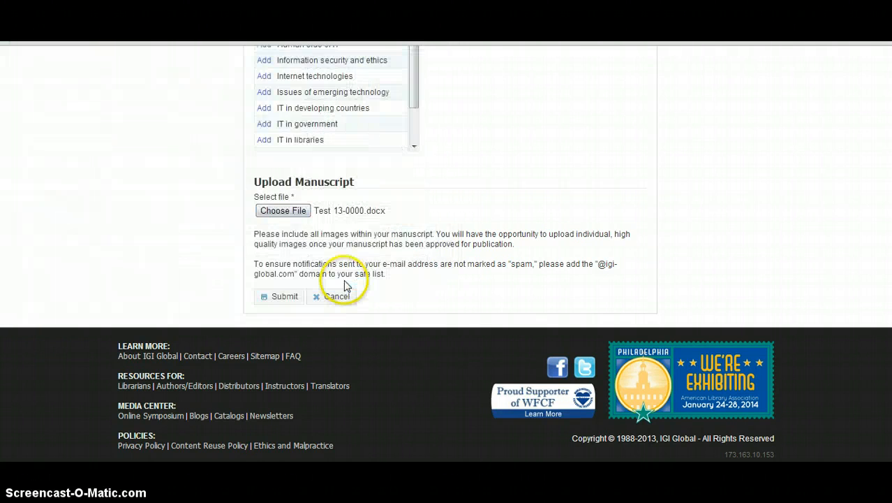
pyautogui.moveTo(392, 234)
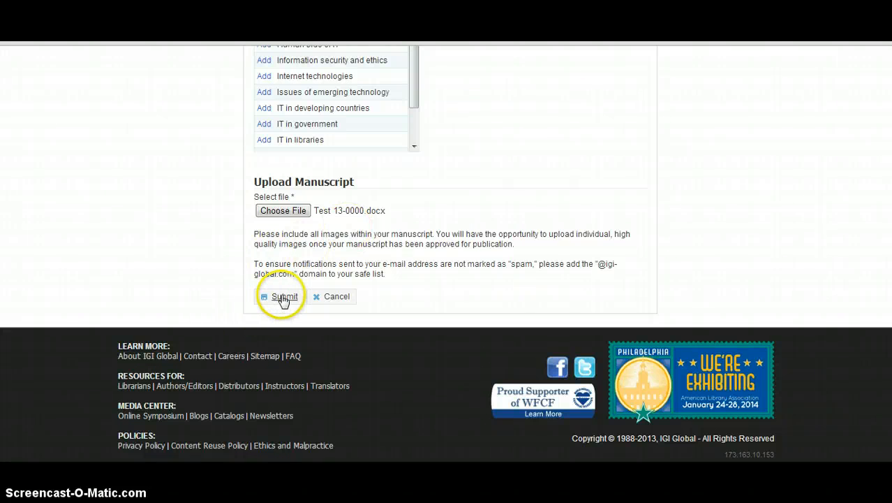
pyautogui.click(285, 296)
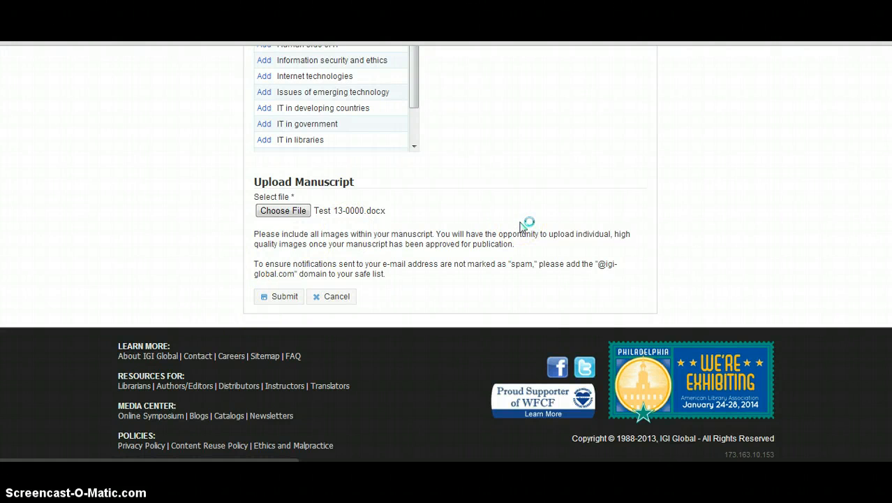